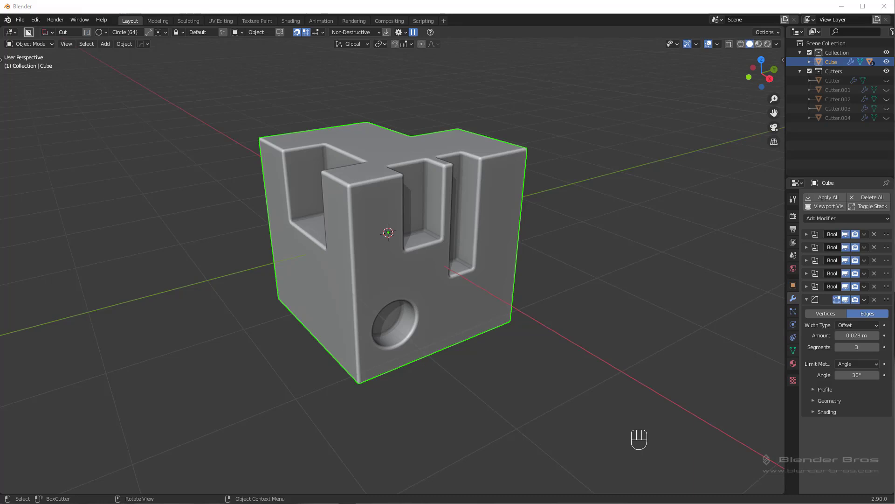
mouse_move(706, 383)
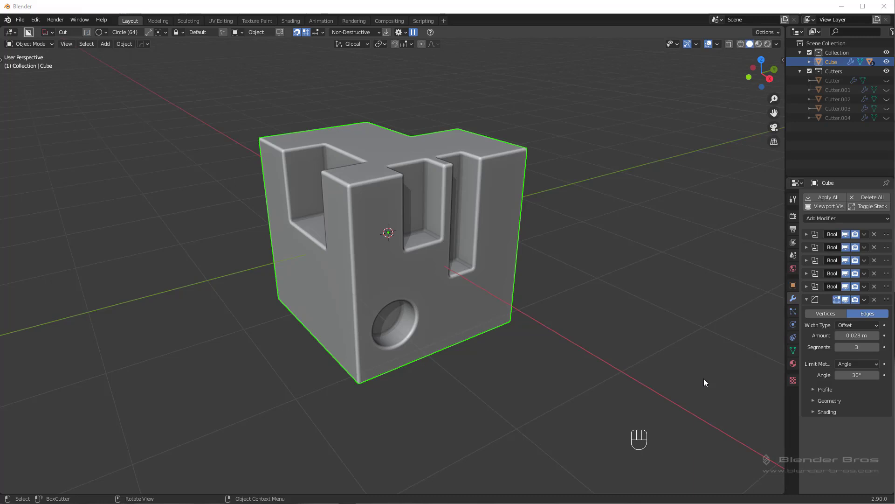
mouse_move(628, 339)
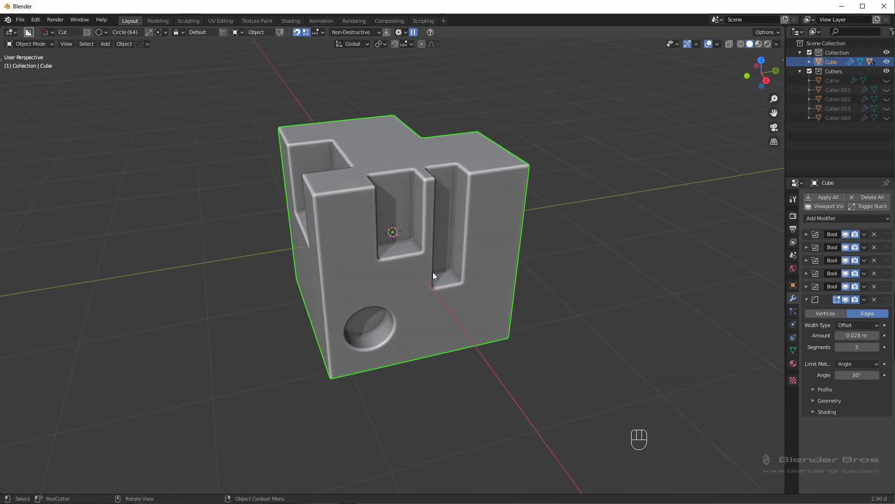
mouse_move(429, 199)
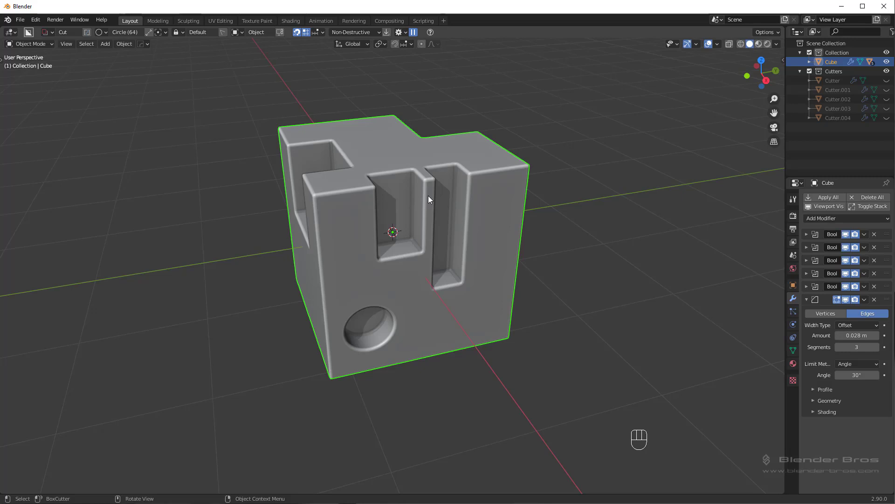
Smart Apply the five boolean modifiers via the BoxCutter Q menu, then enter Edit Mode in face select
key(q)
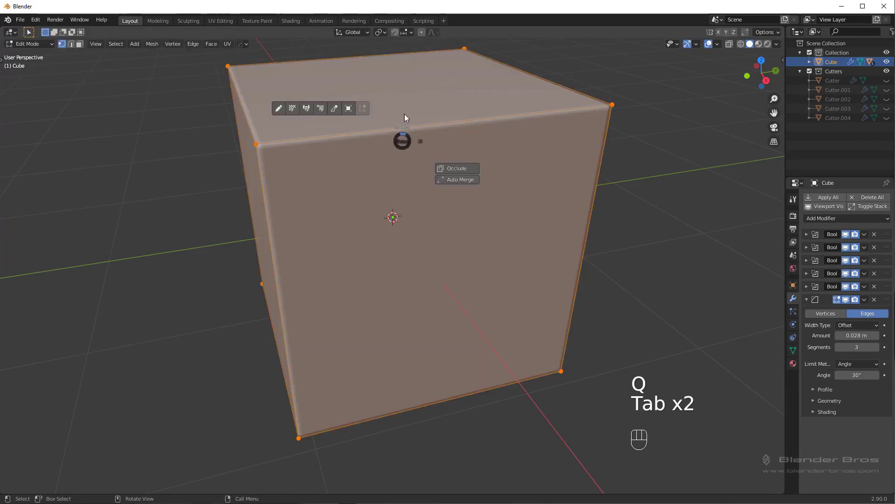
key(Tab)
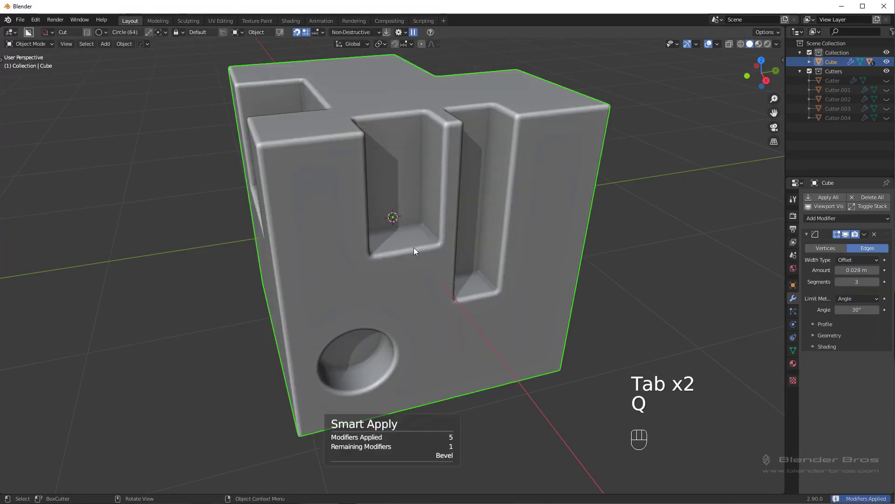
key(Tab)
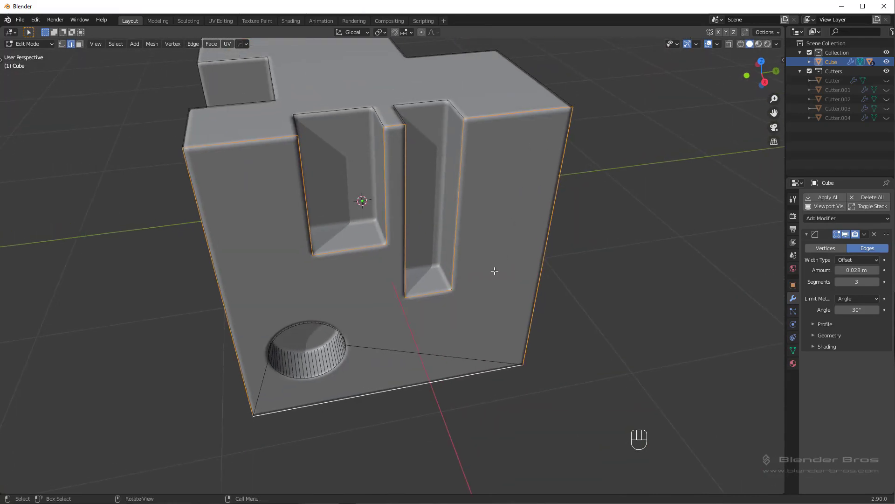
Mark seams (Ctrl+E) on the slot, notch, hole and outer border edges, then deselect all
key(ctrl+e)
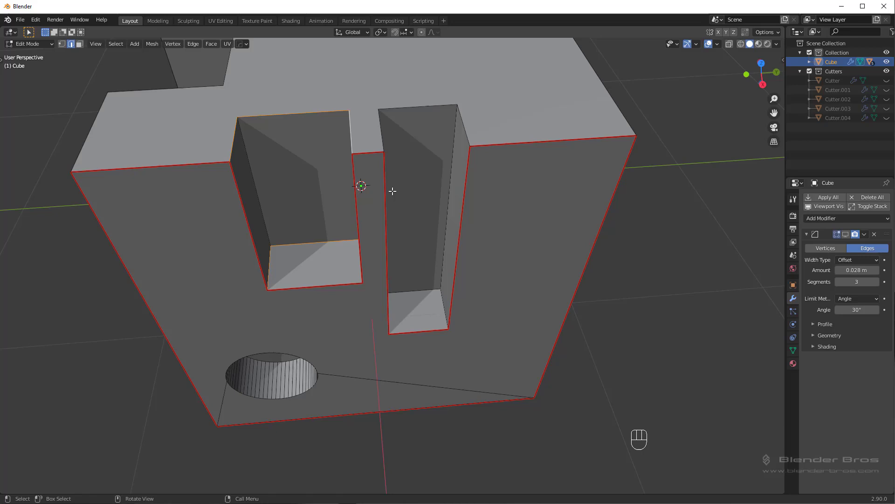
key(ctrl+e)
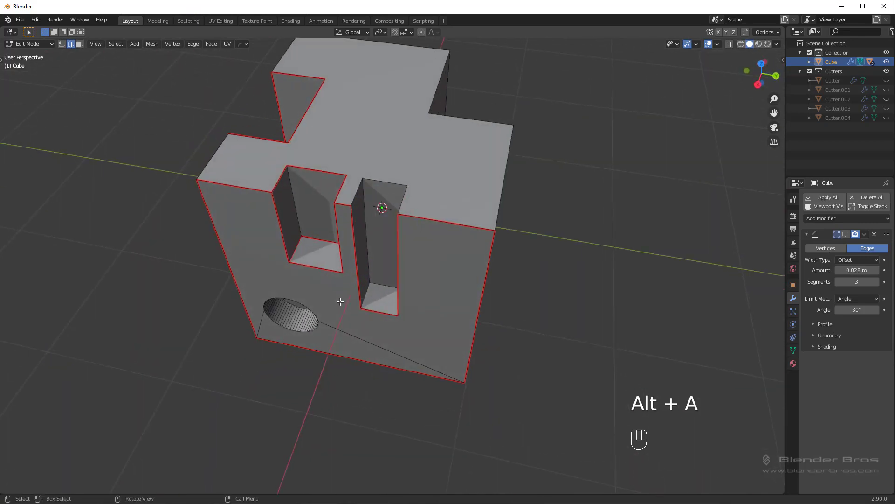
key(Tab)
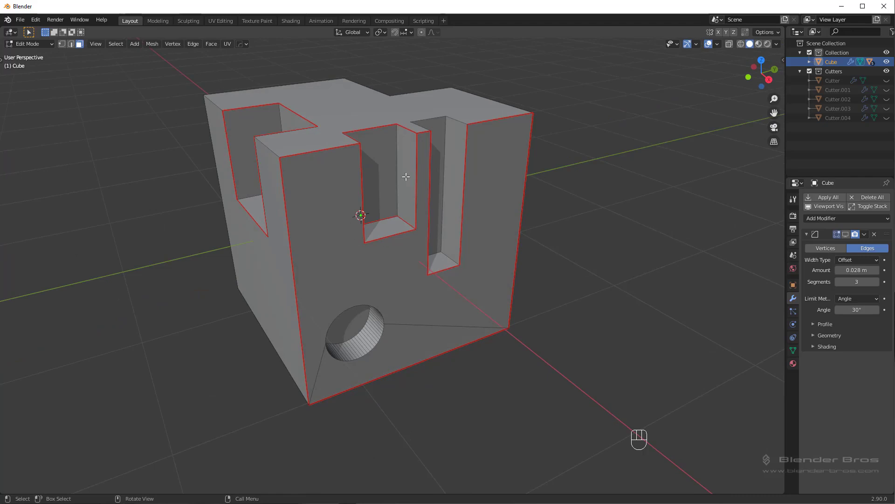
key(l)
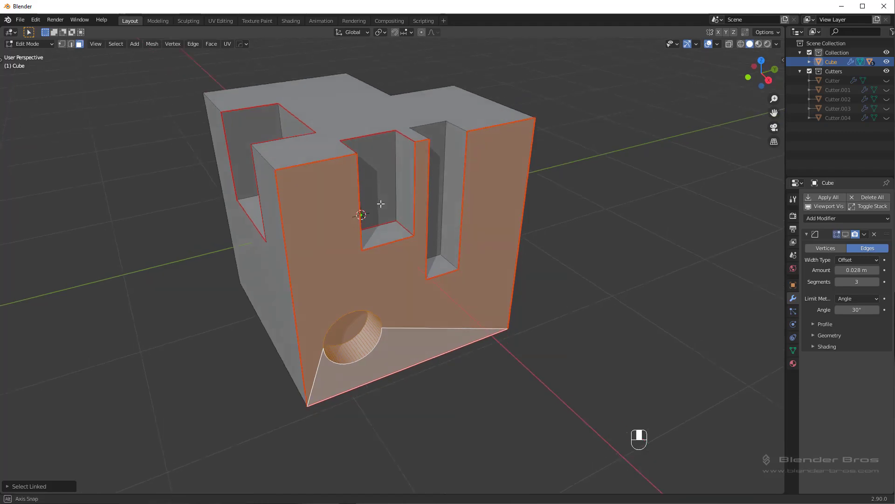
key(alt+a)
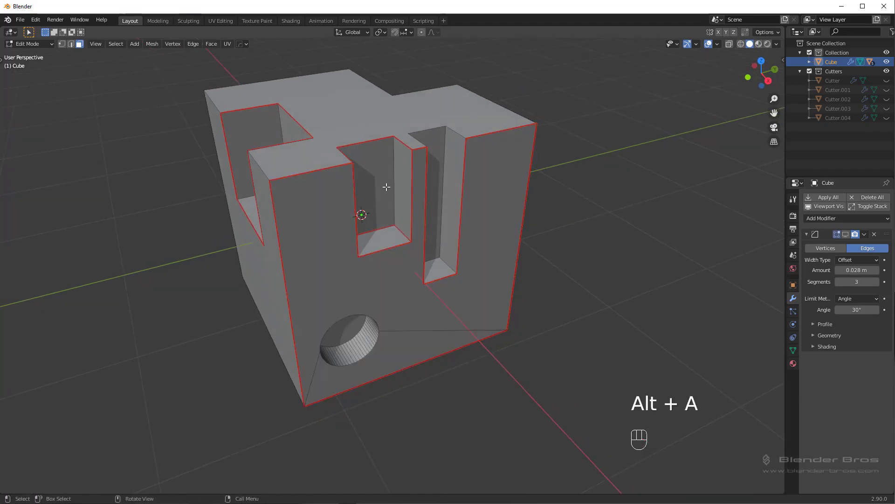
key(l)
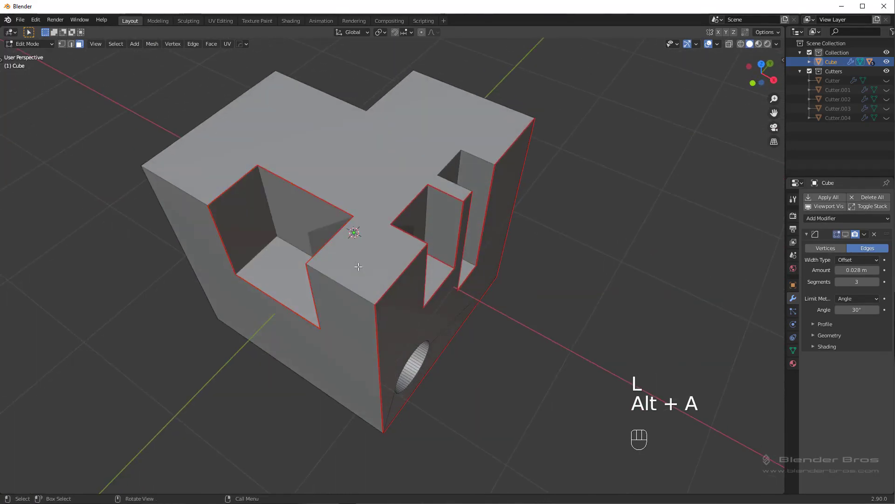
key(alt+a)
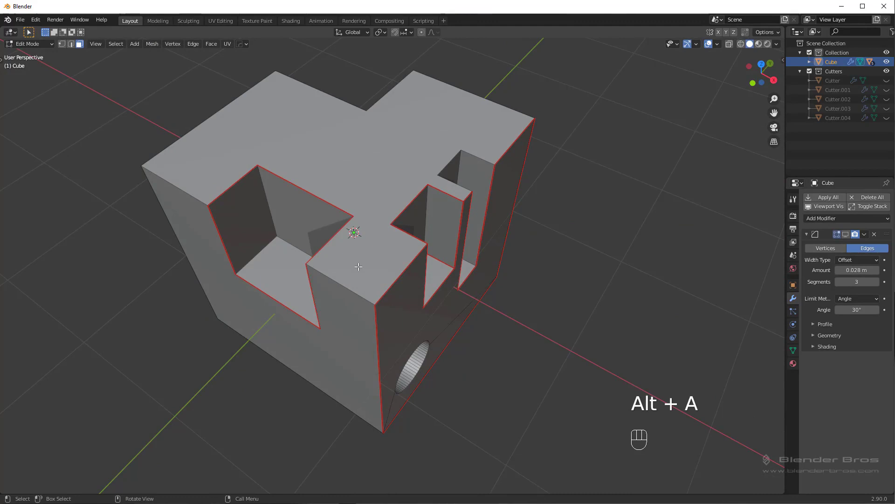
key(alt+a)
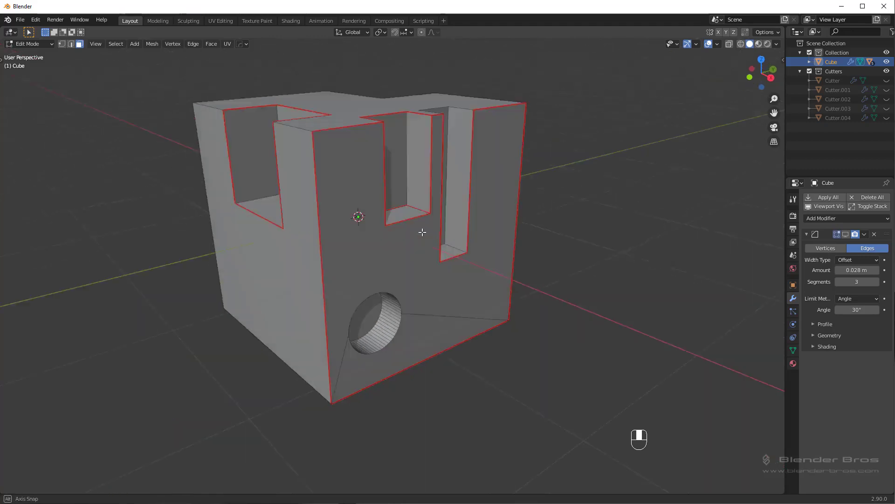
key(l)
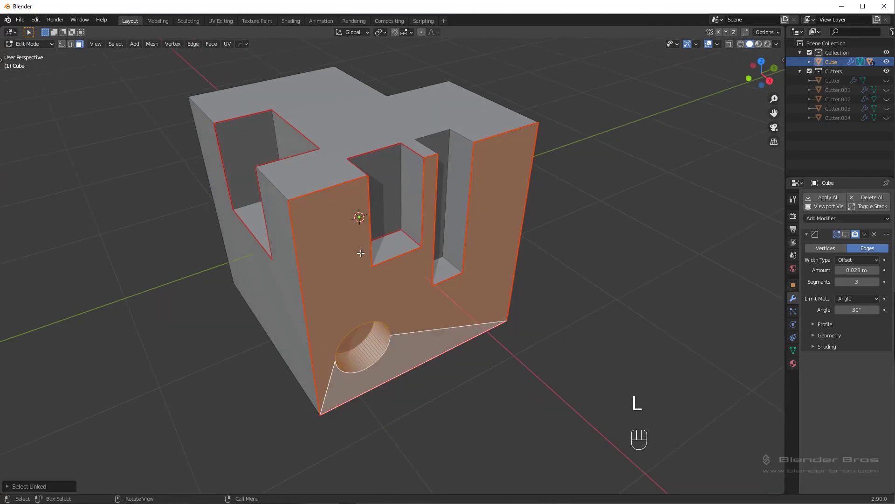
key(l)
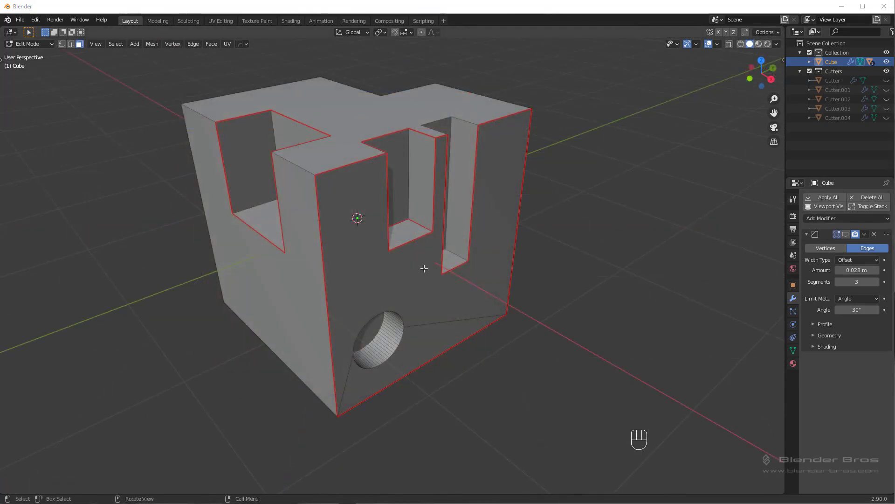
mouse_move(431, 266)
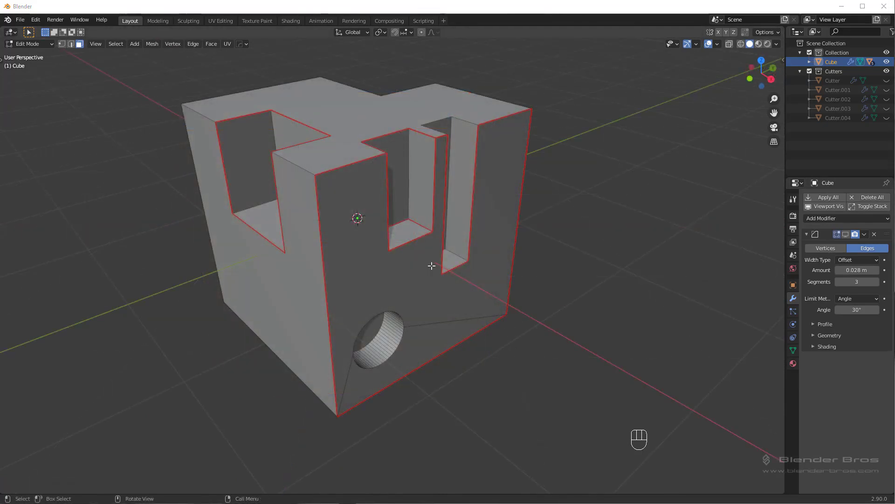